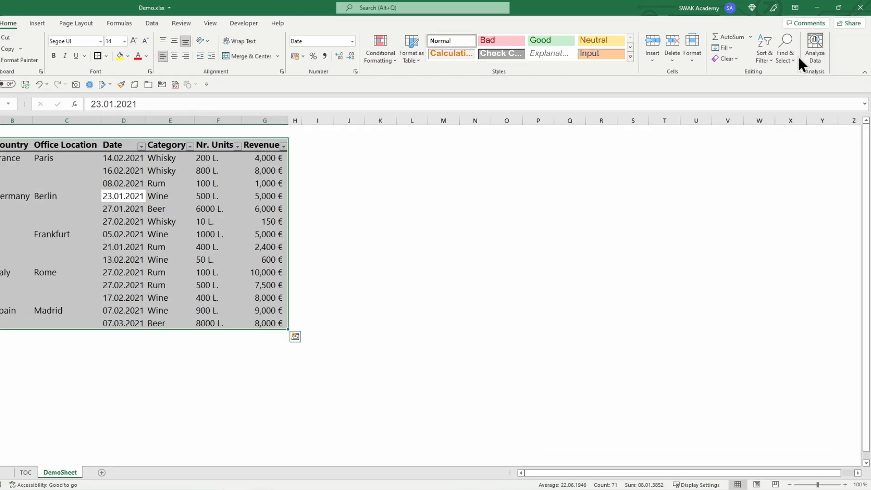
# - Bring up Go To Special from Home > Find & Select with the sales table selected
pyautogui.click(785, 49)
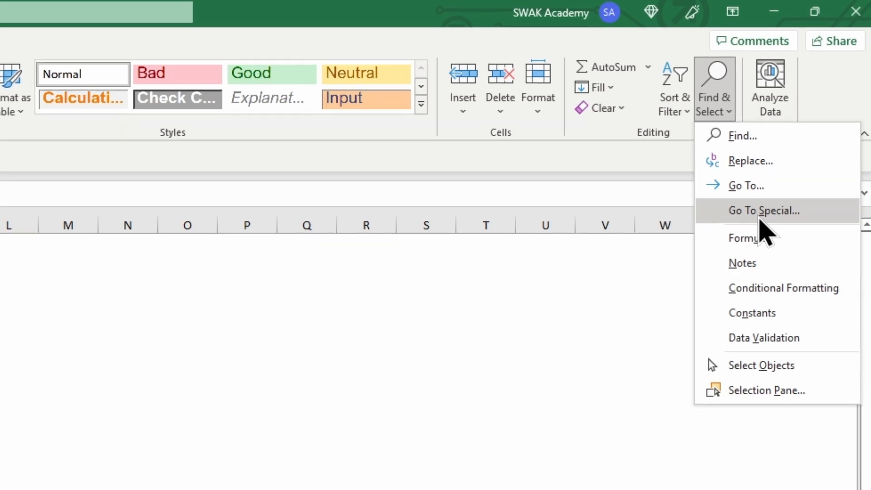
pyautogui.click(766, 210)
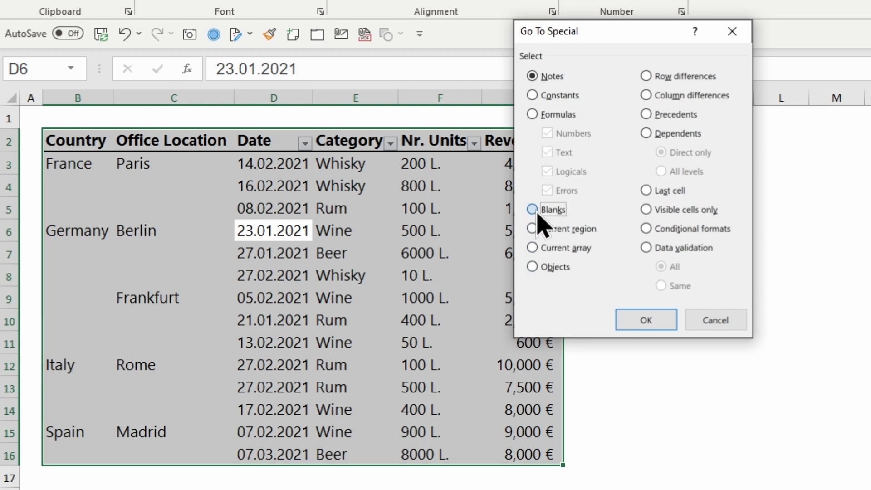
# - Select only the blank cells in the Country and Office Location columns
pyautogui.click(646, 320)
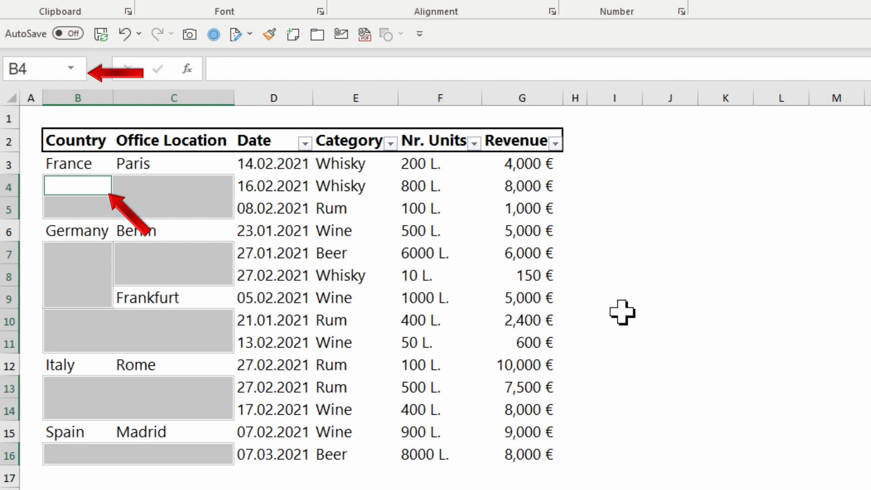
# - Enter =B3 so each selected blank repeats the value of the cell above
pyautogui.write('=')
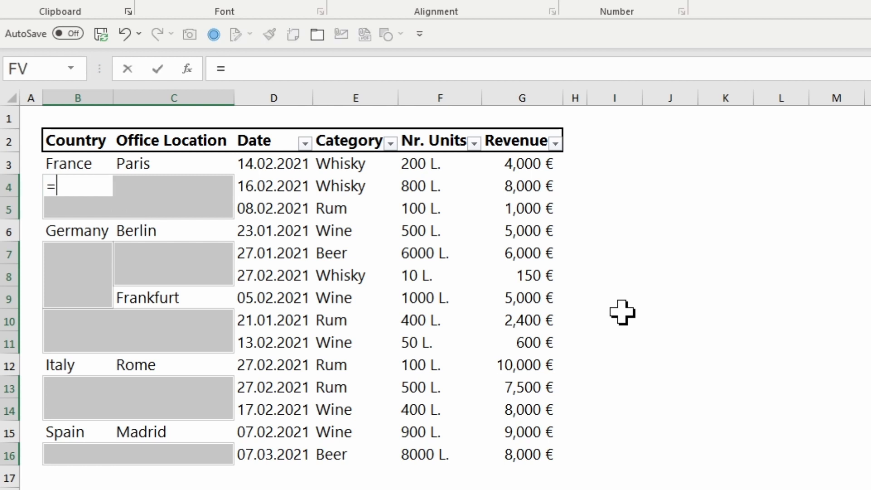
pyautogui.click(76, 162)
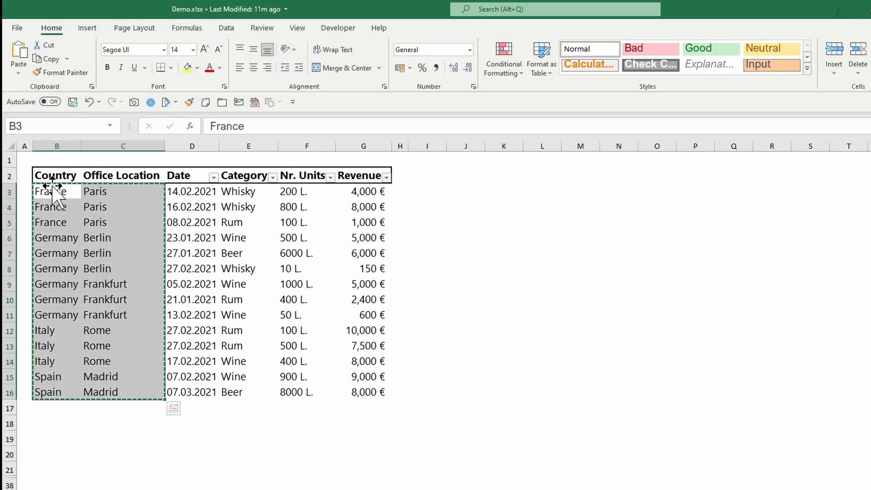
# - Copy B3:C16 and bring up Paste Options to paste as Values
pyautogui.rightClick(50, 192)
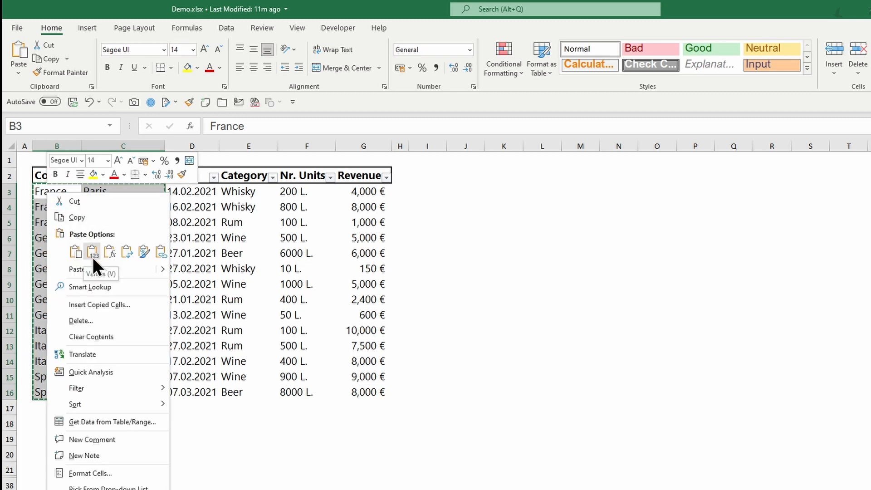